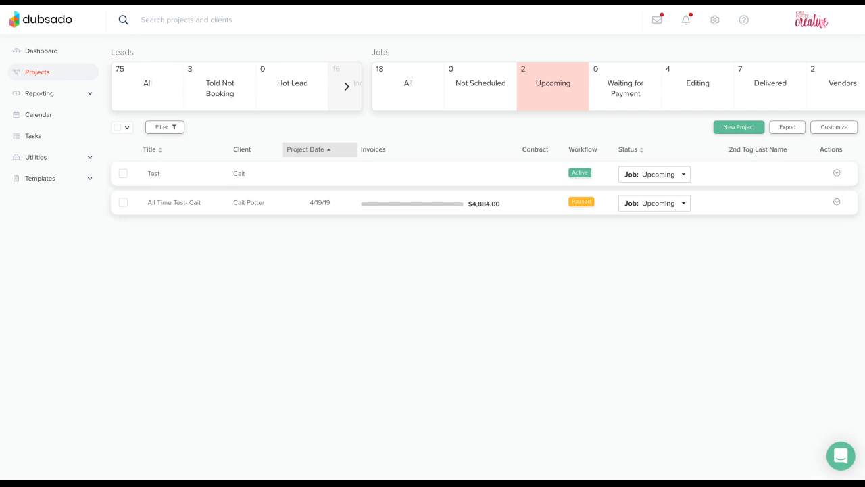
mouse_move(250, 202)
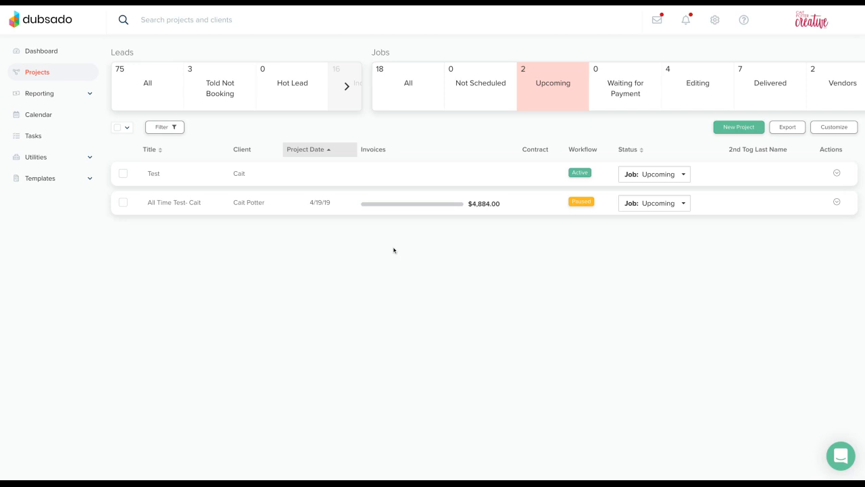
mouse_move(398, 248)
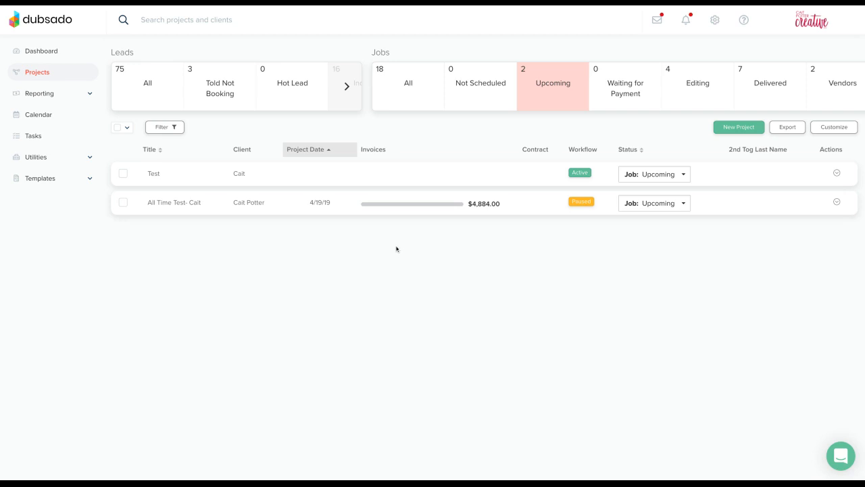
mouse_move(309, 222)
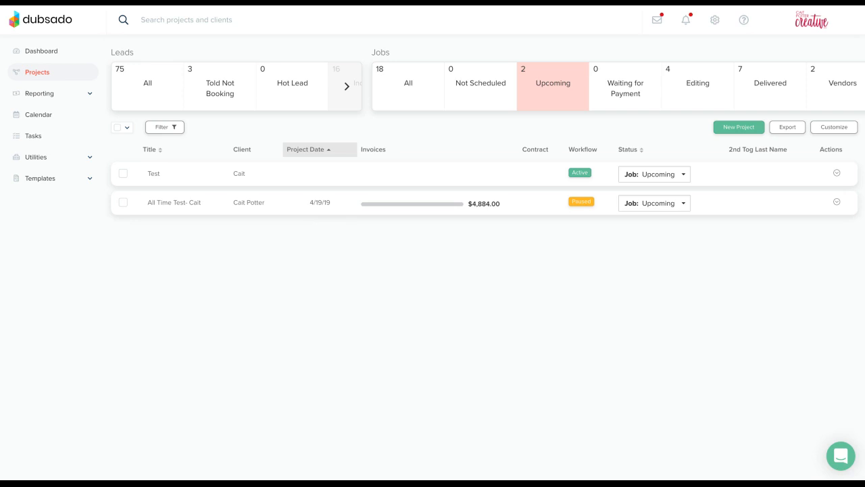
mouse_move(254, 178)
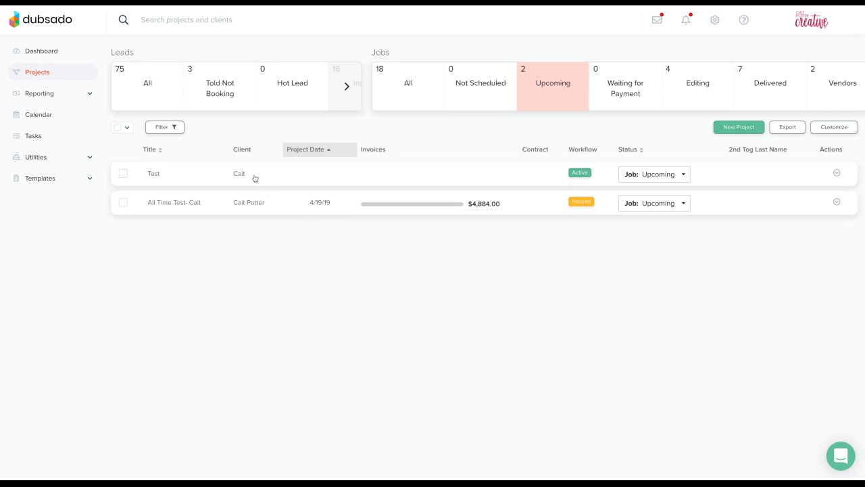
Step: Open the Test project's Appointments tab and expand the Schedule Appointment choices
click(154, 173)
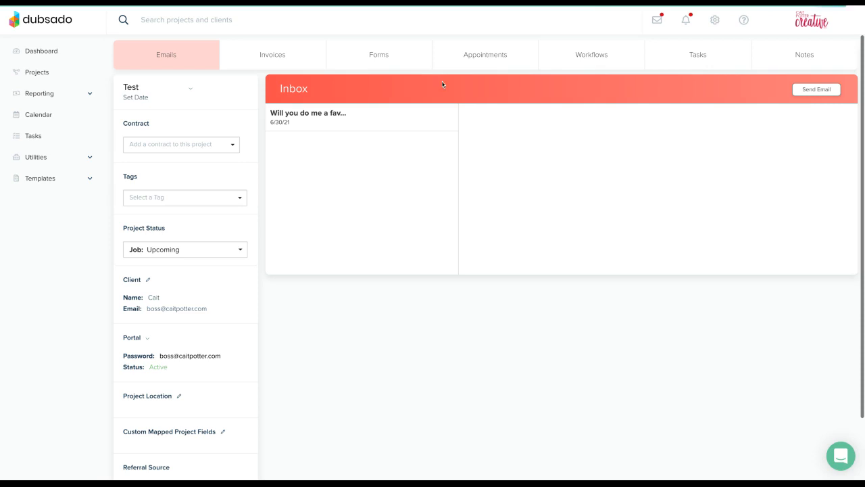
mouse_move(495, 59)
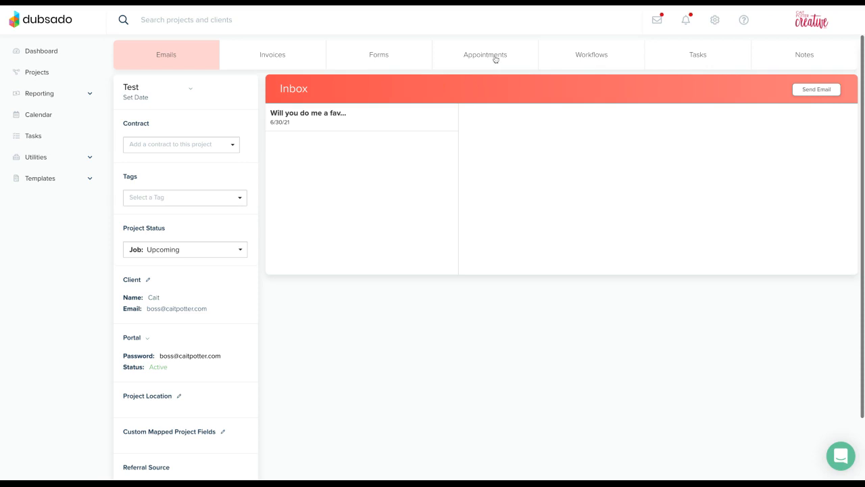
click(483, 54)
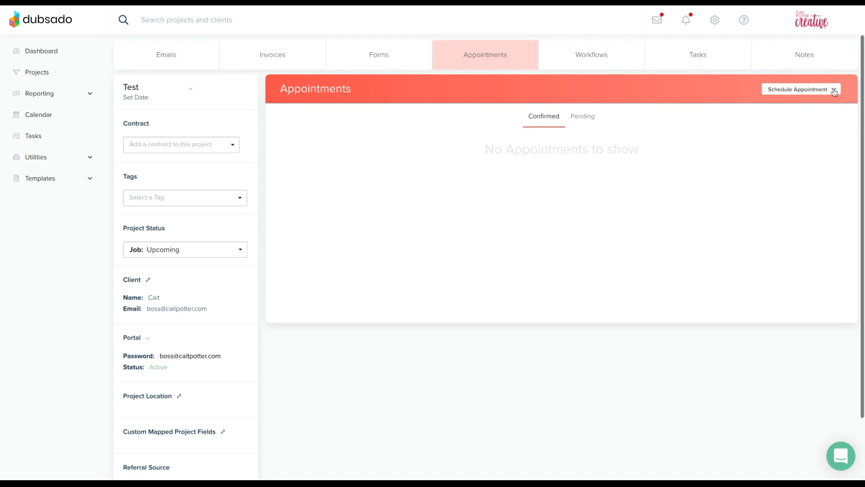
click(800, 89)
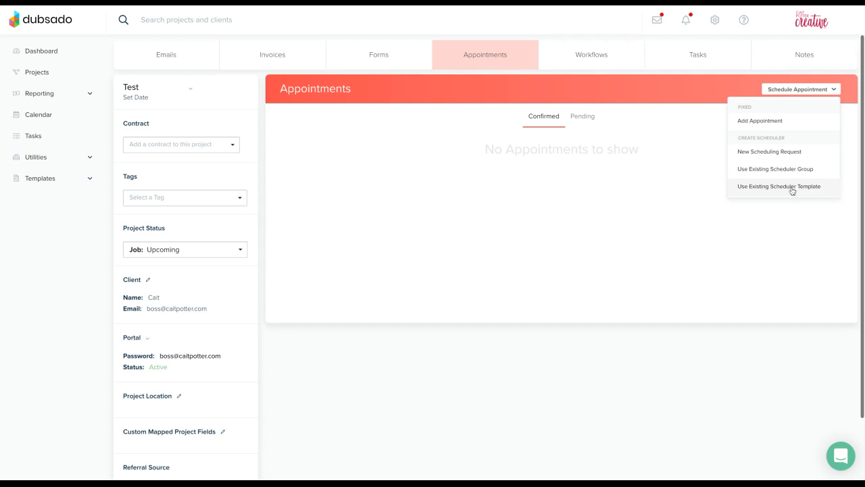
Step: Add the Wedding Consultation | New scheduler from existing templates and open it for editing
click(779, 186)
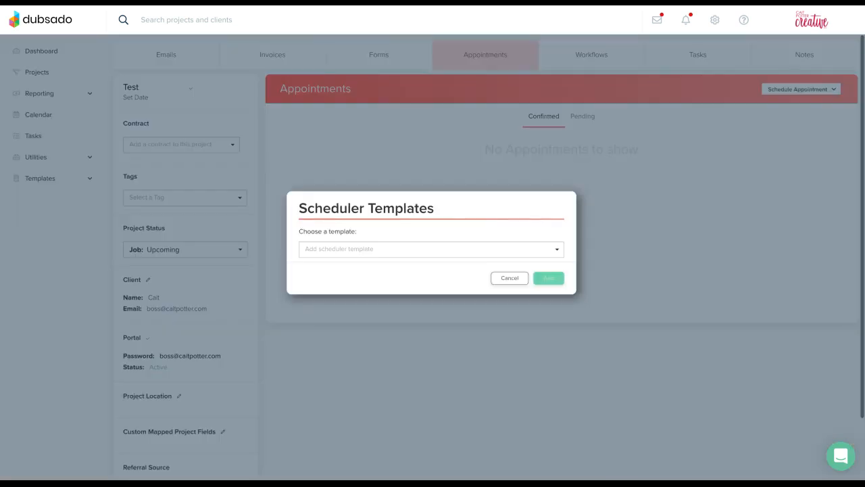
click(430, 249)
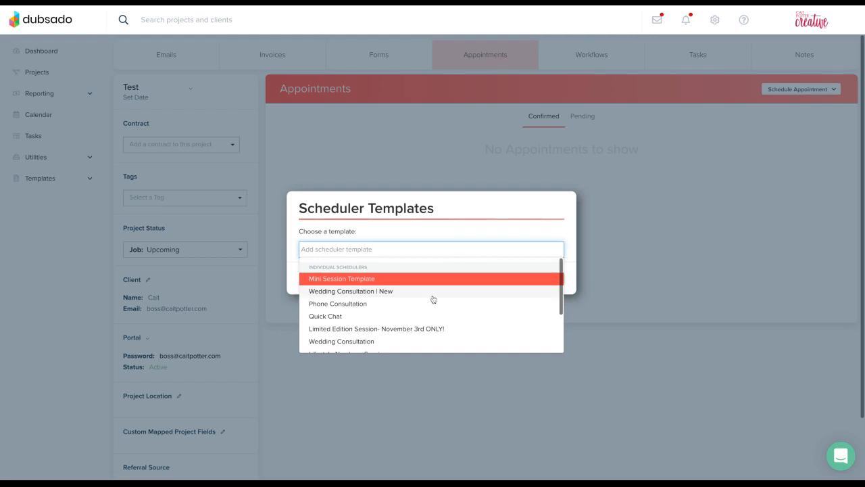
click(352, 291)
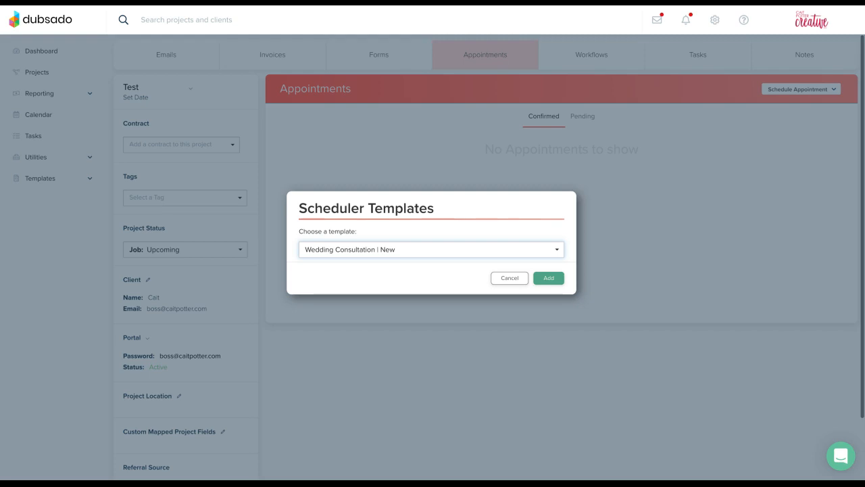
click(549, 278)
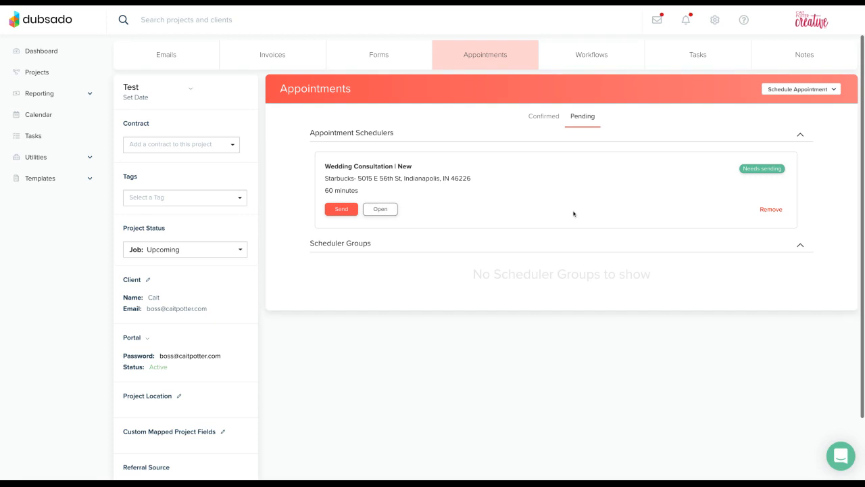
click(380, 208)
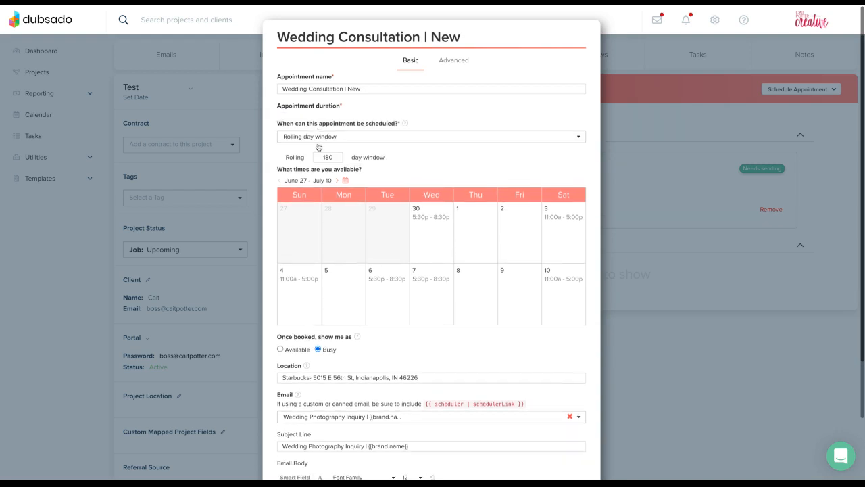
Step: Save the scheduler with its duration changed to 30 minutes
scroll(down, 3)
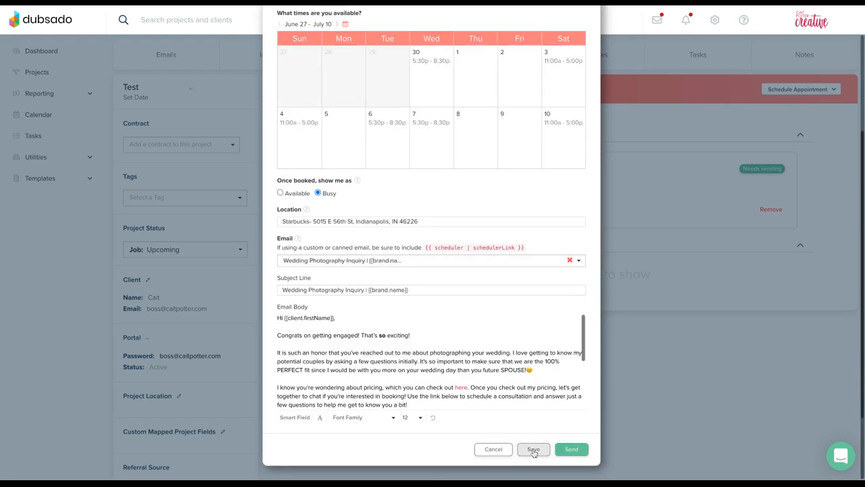
click(532, 449)
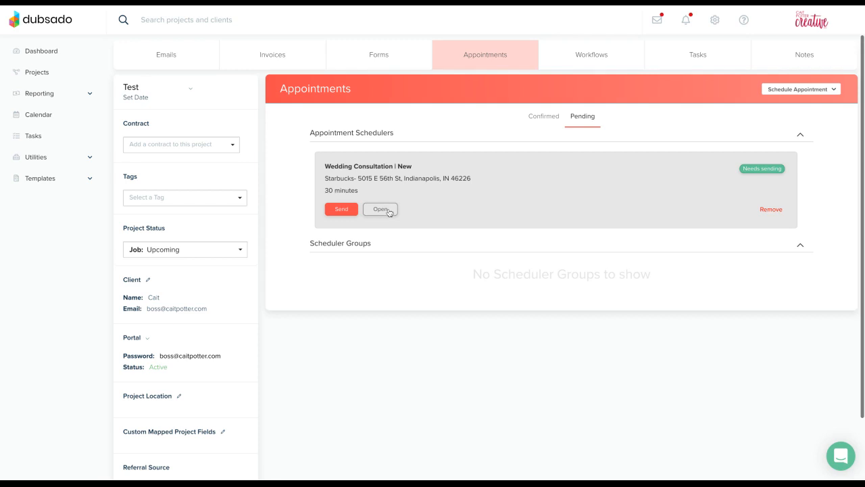
mouse_move(390, 210)
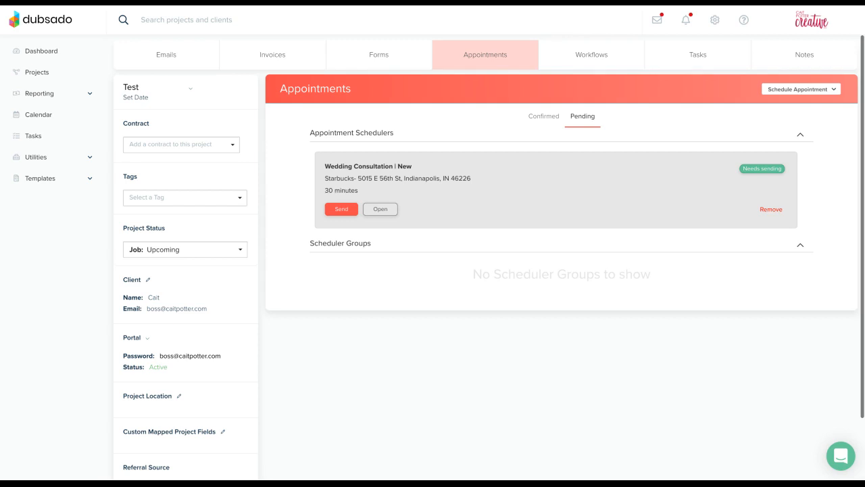
Step: Switch the Appointments panel to the empty Confirmed list
click(543, 117)
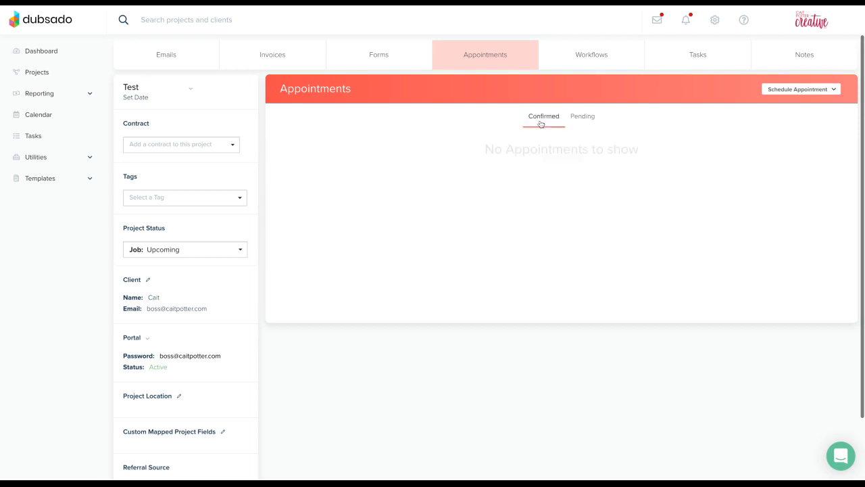
mouse_move(443, 196)
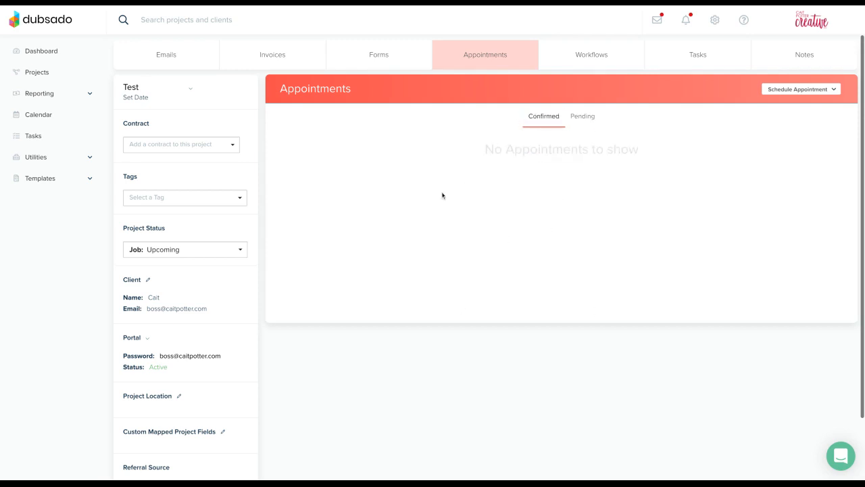
mouse_move(711, 374)
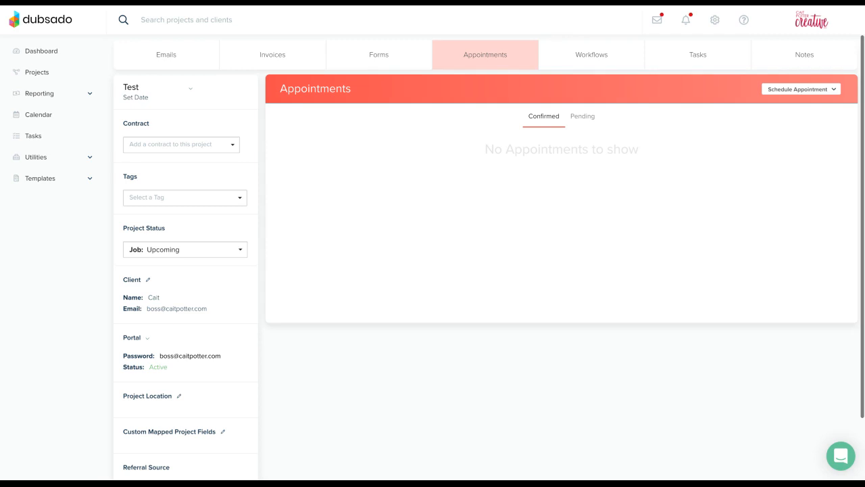
mouse_move(716, 365)
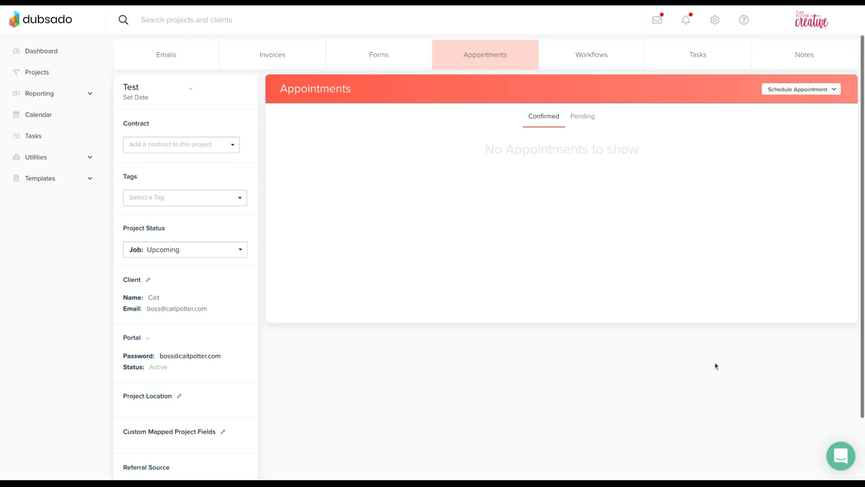